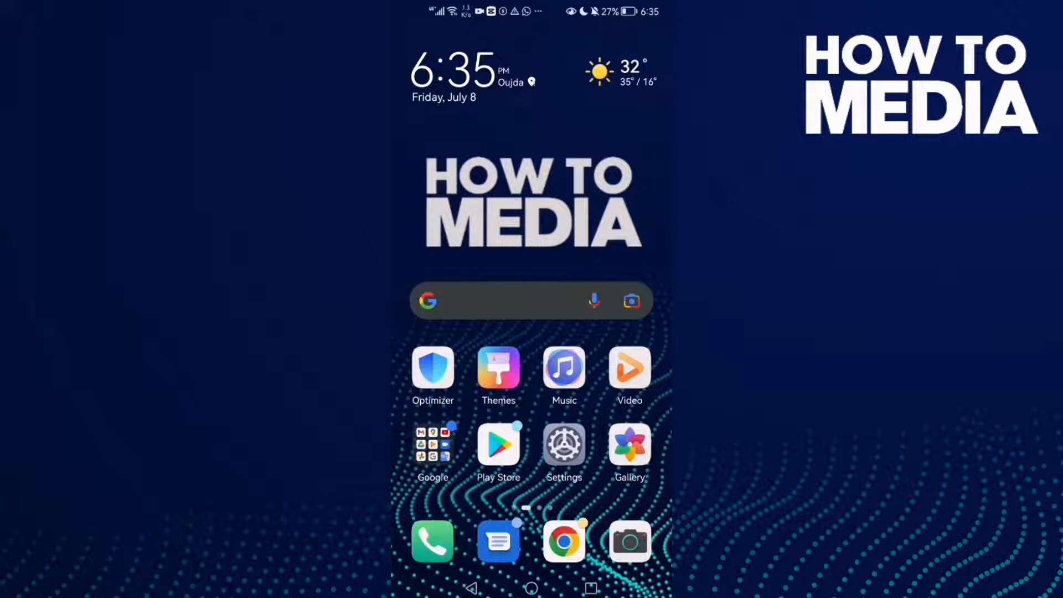
Swipe to the second home-screen page holding the Internet app.
scroll("left", 3)
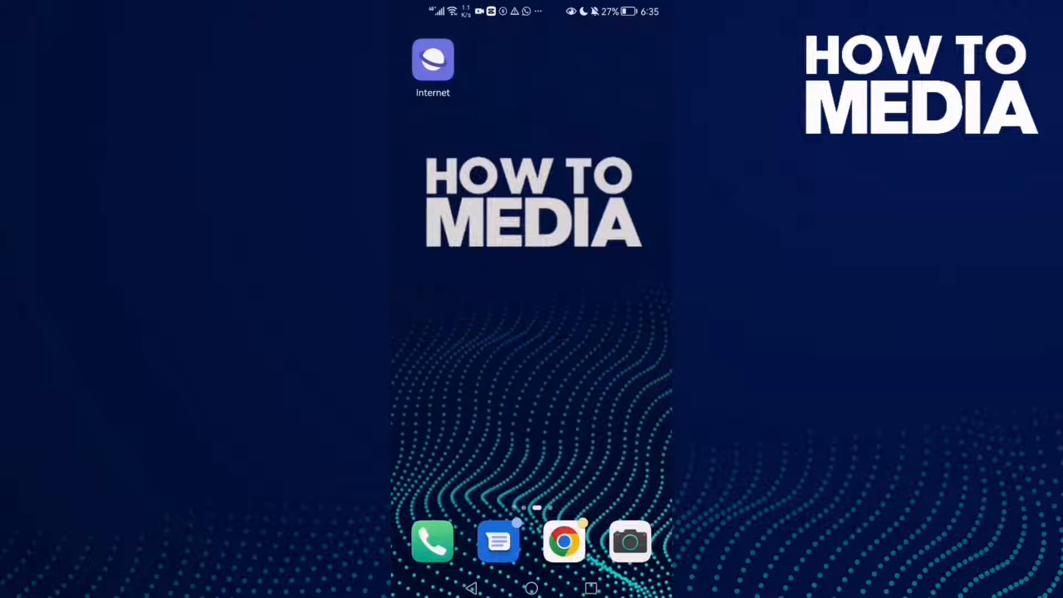
Launch Samsung Internet, leave its Settings page and open Downloads from the main menu.
left_click(432, 60)
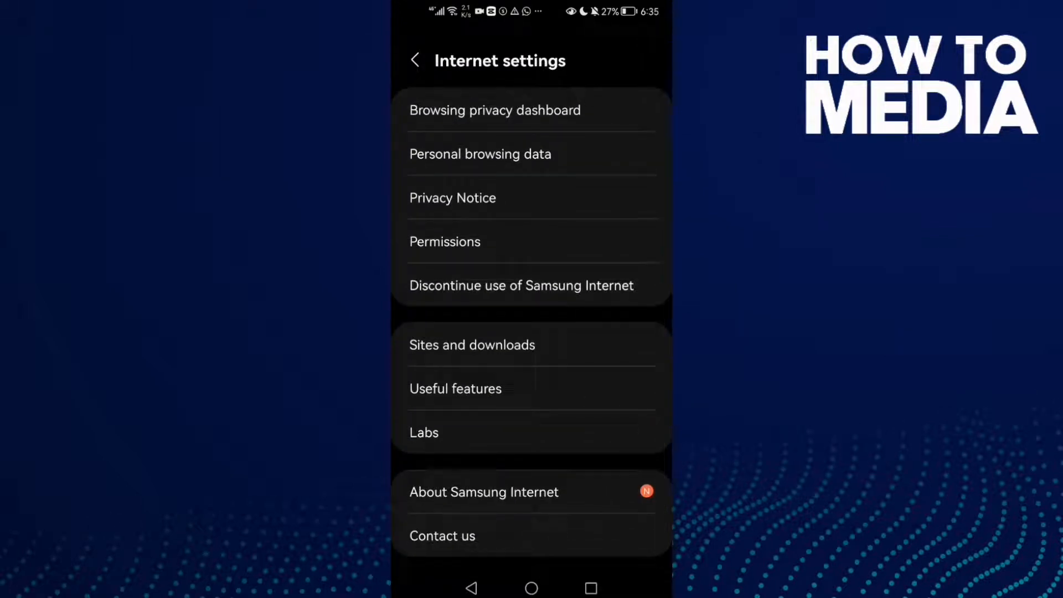
left_click(414, 60)
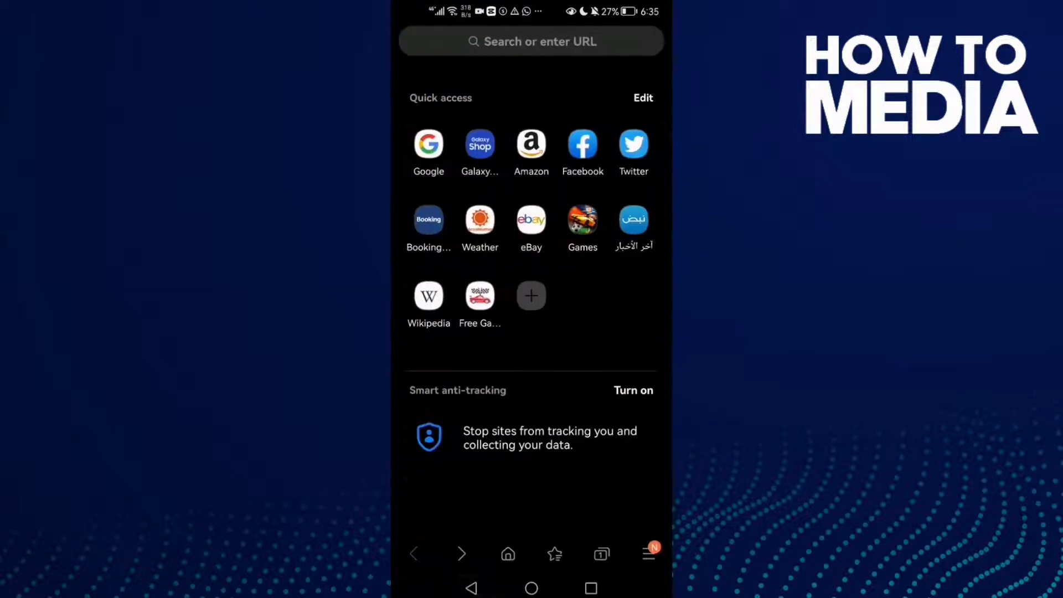
left_click(649, 552)
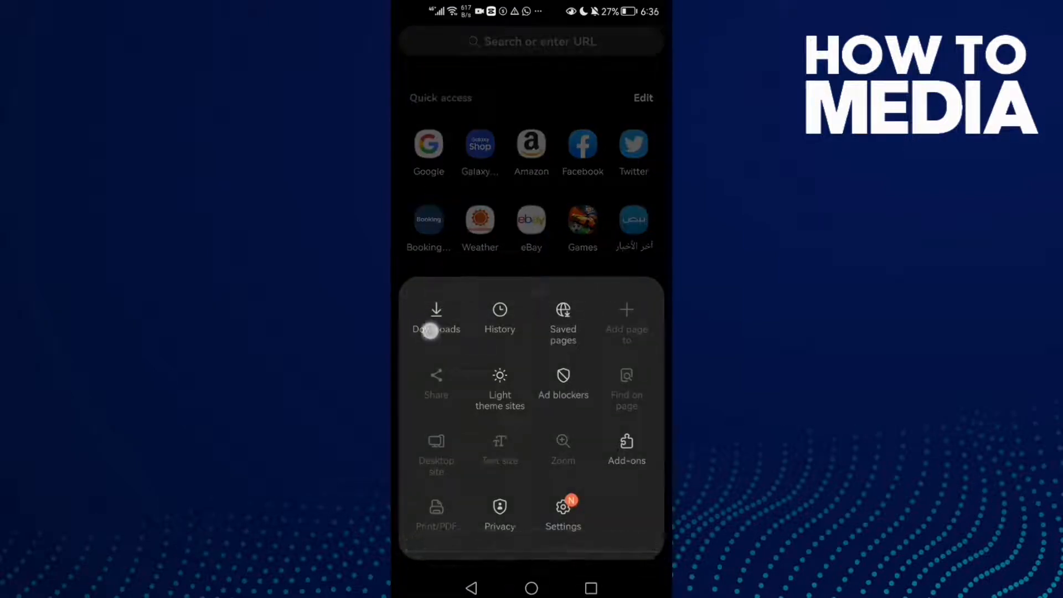
left_click(437, 319)
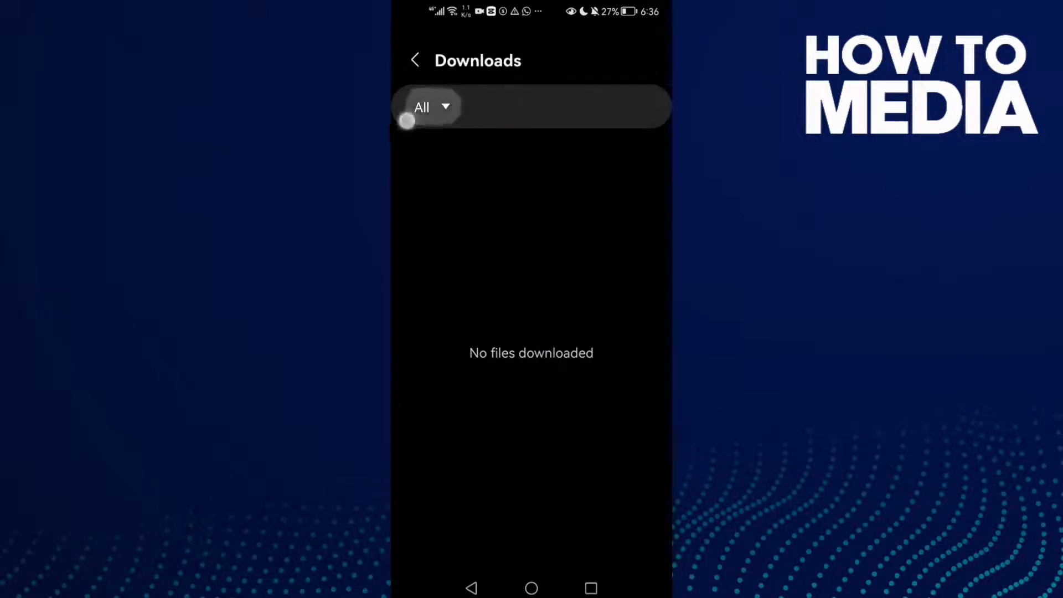
Filter the Downloads list to Audio files, then return to the Android home screen.
left_click(431, 108)
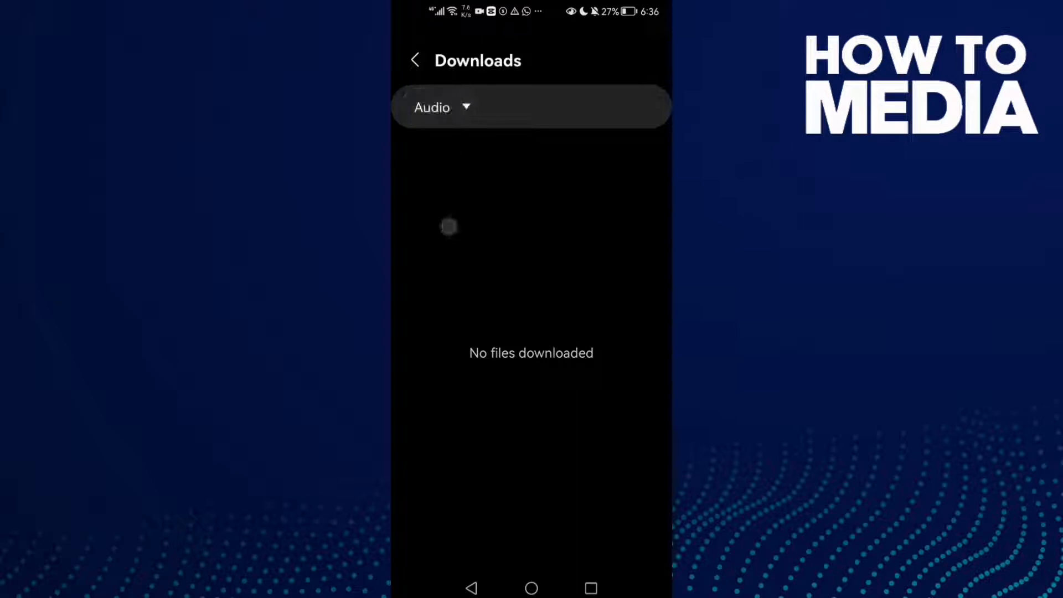
left_click(442, 108)
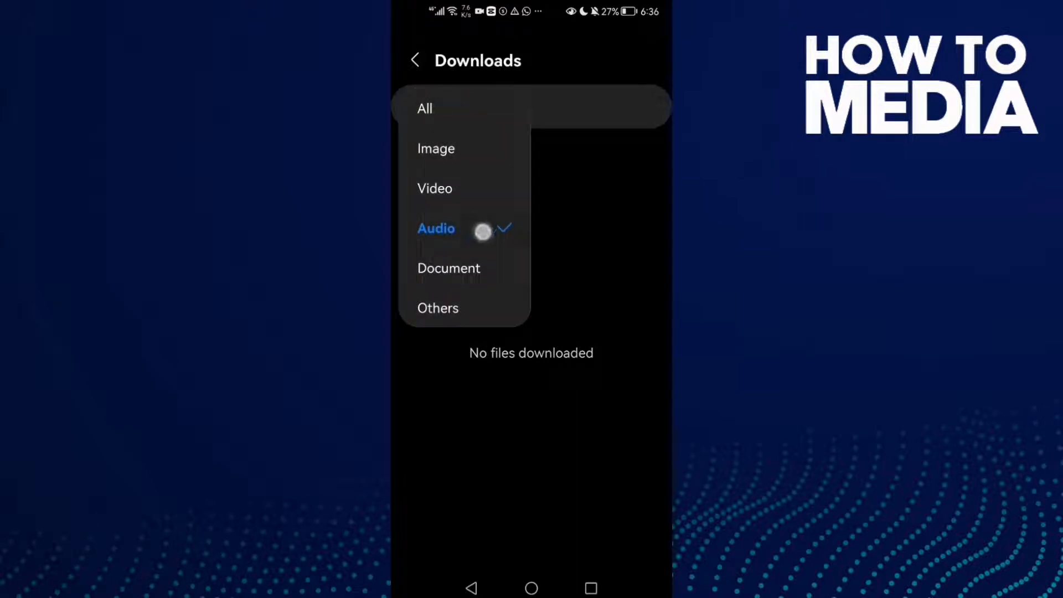
left_click(436, 228)
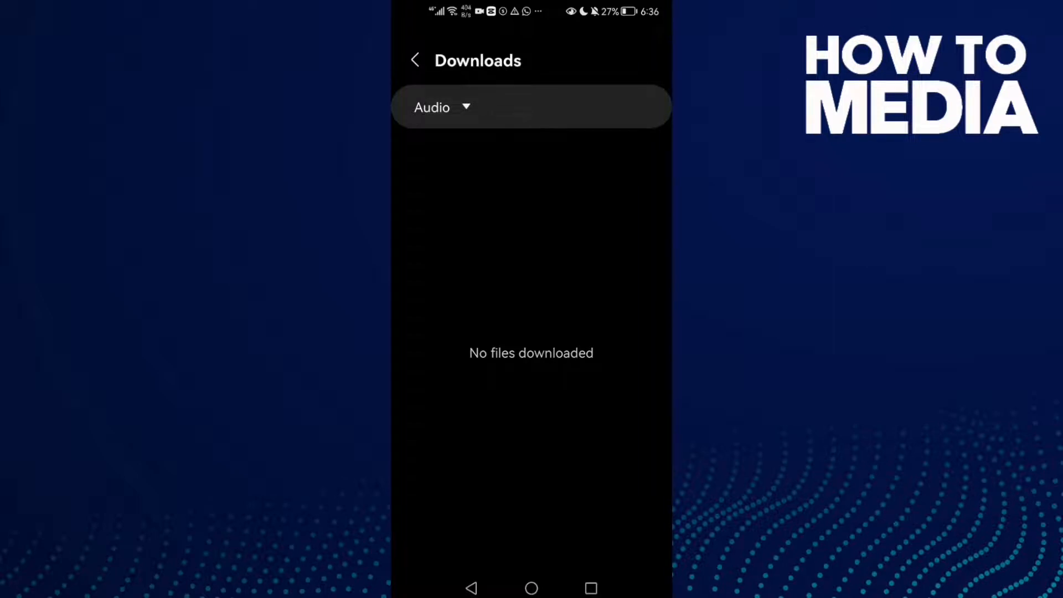
left_click(471, 587)
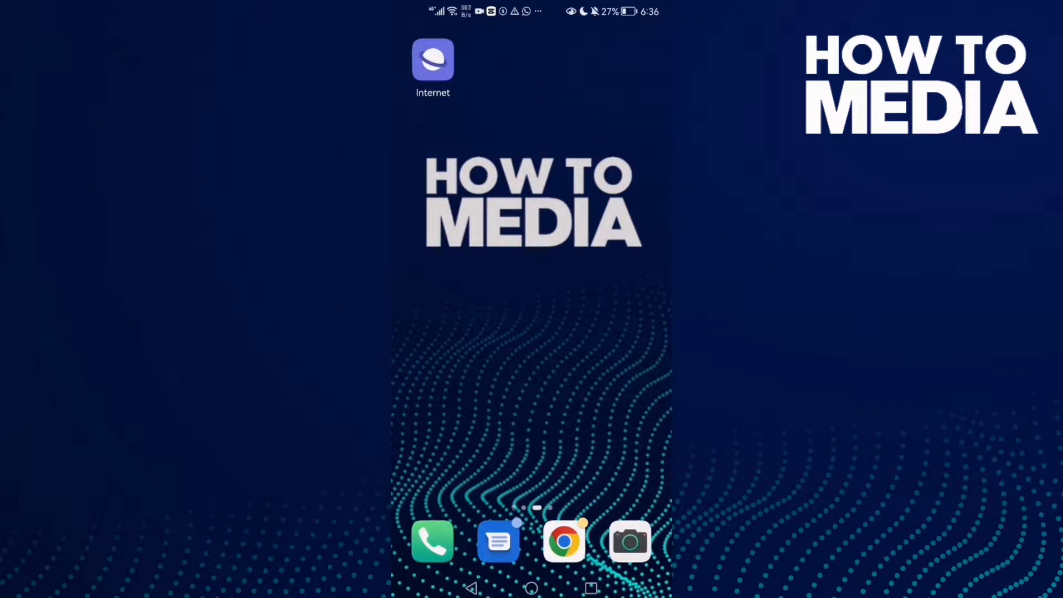